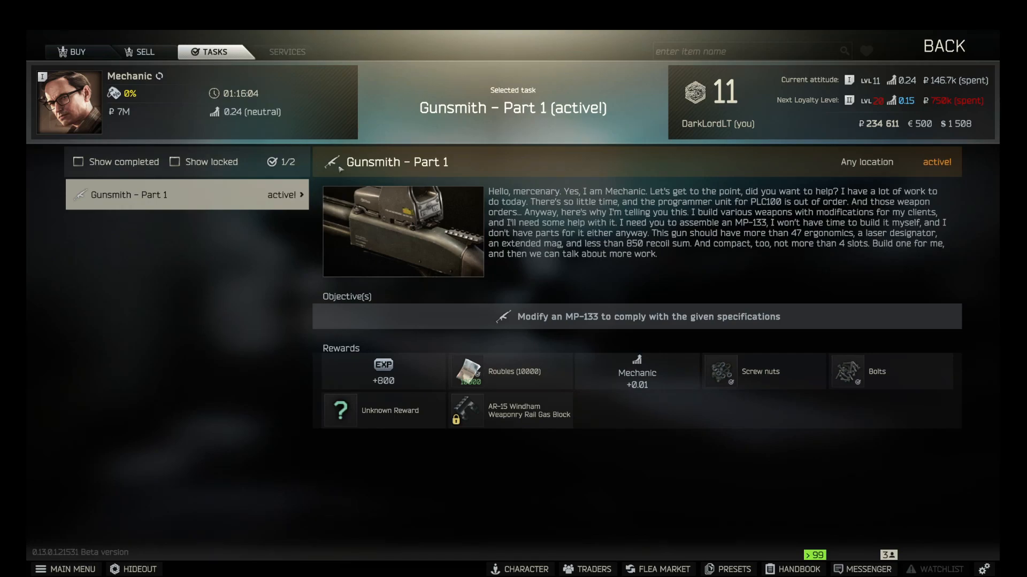
pyautogui.moveTo(375, 175)
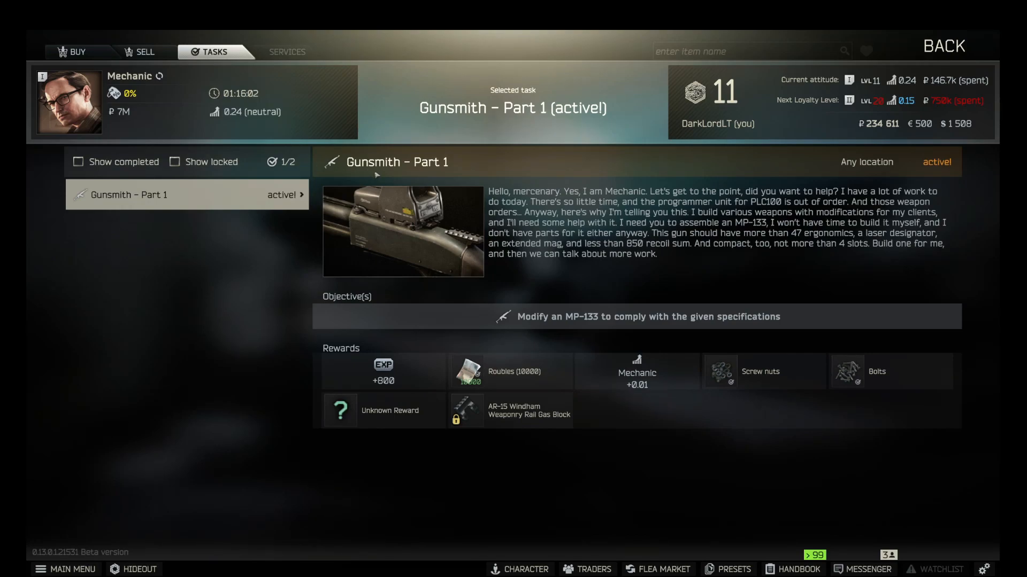
pyautogui.moveTo(319, 177)
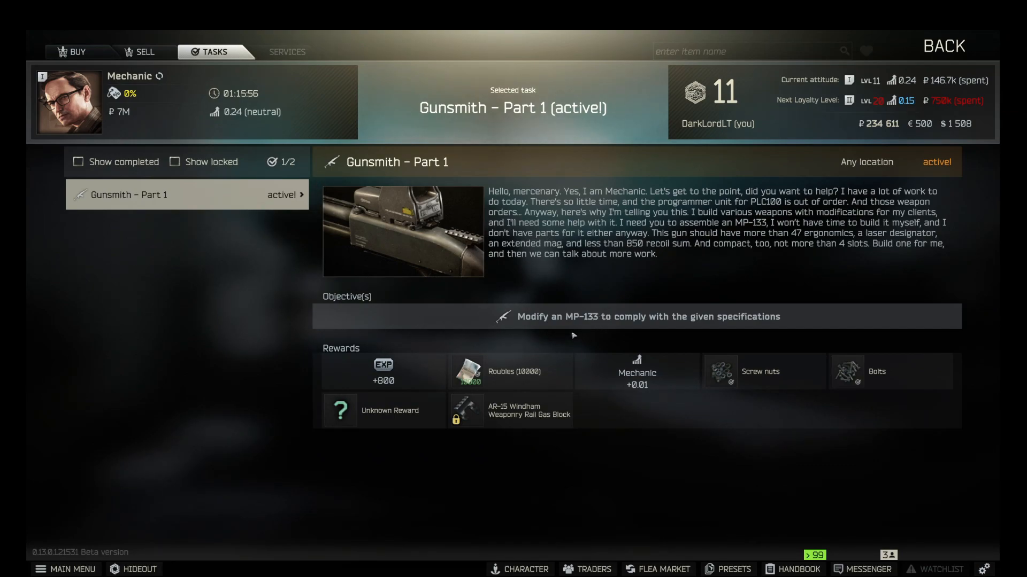
# Barter for an MP-133 shotgun from Mechanic and inspect the damaged hard drive.
pyautogui.click(76, 52)
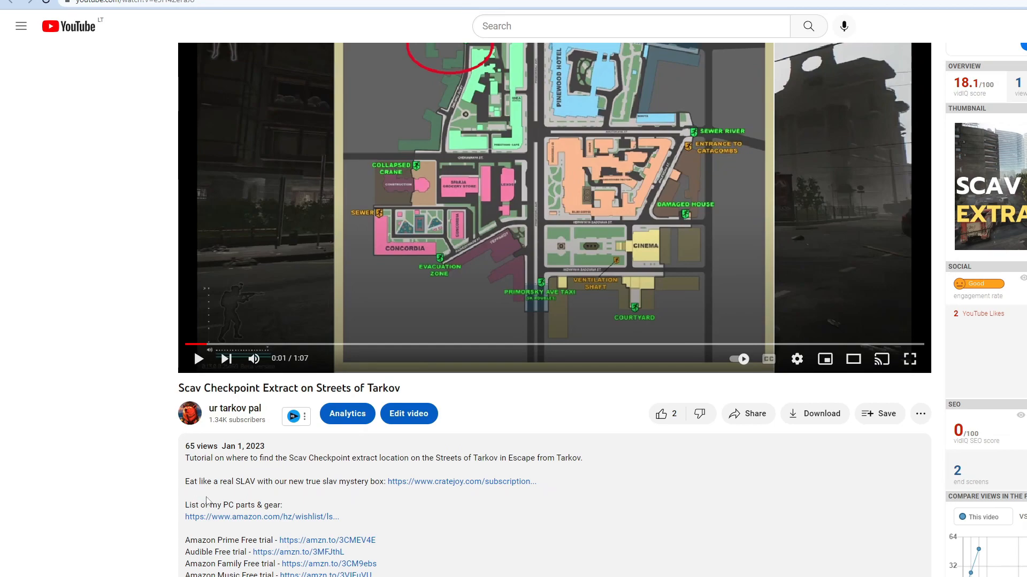
pyautogui.moveTo(225, 522)
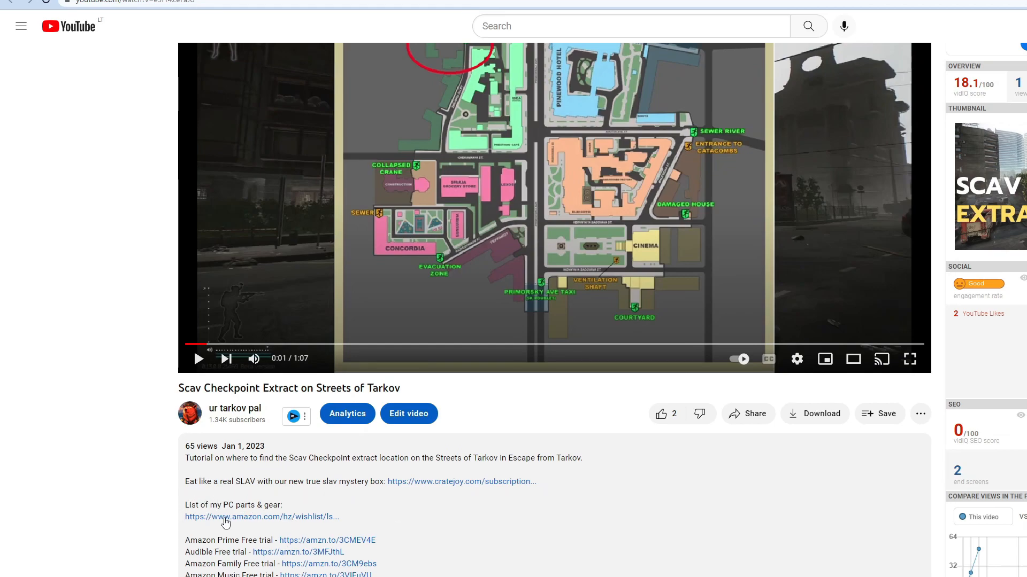
pyautogui.moveTo(227, 513)
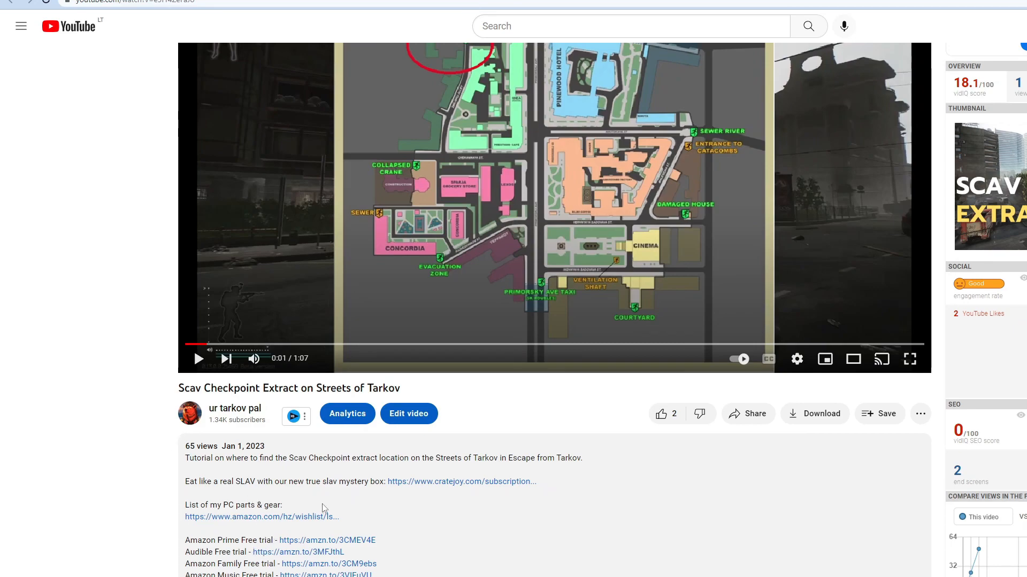
pyautogui.moveTo(226, 536)
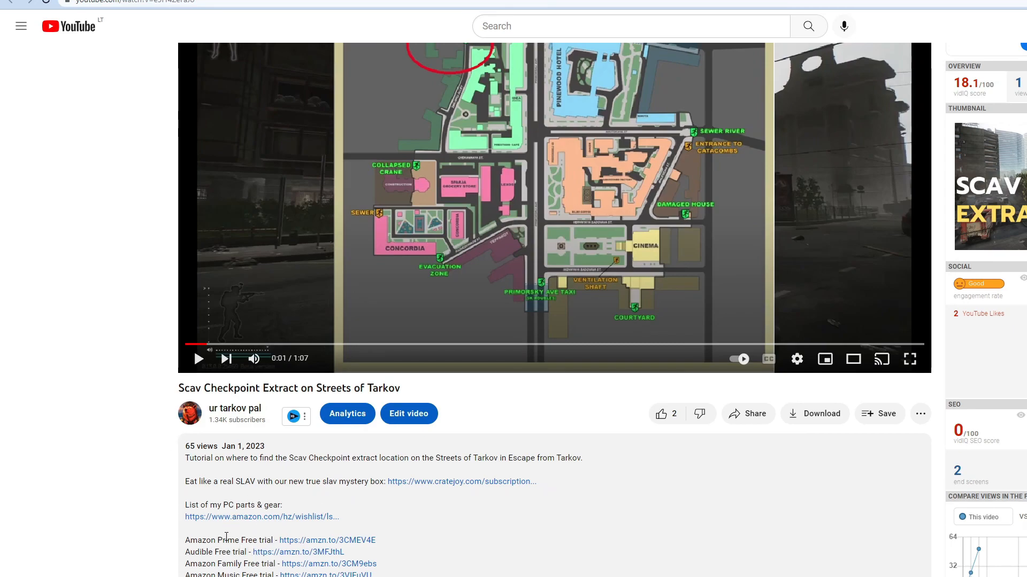
pyautogui.moveTo(254, 555)
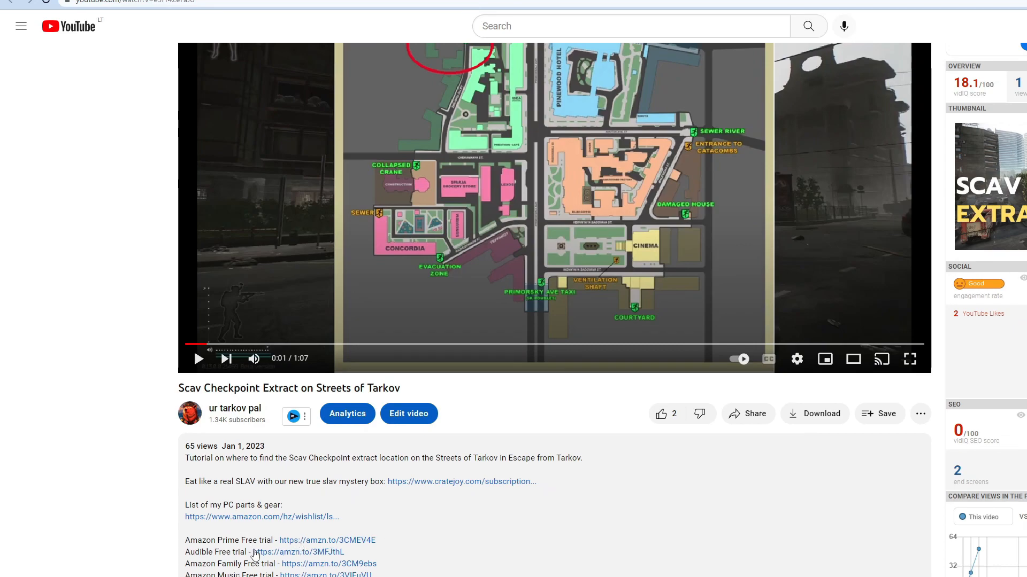
pyautogui.moveTo(472, 537)
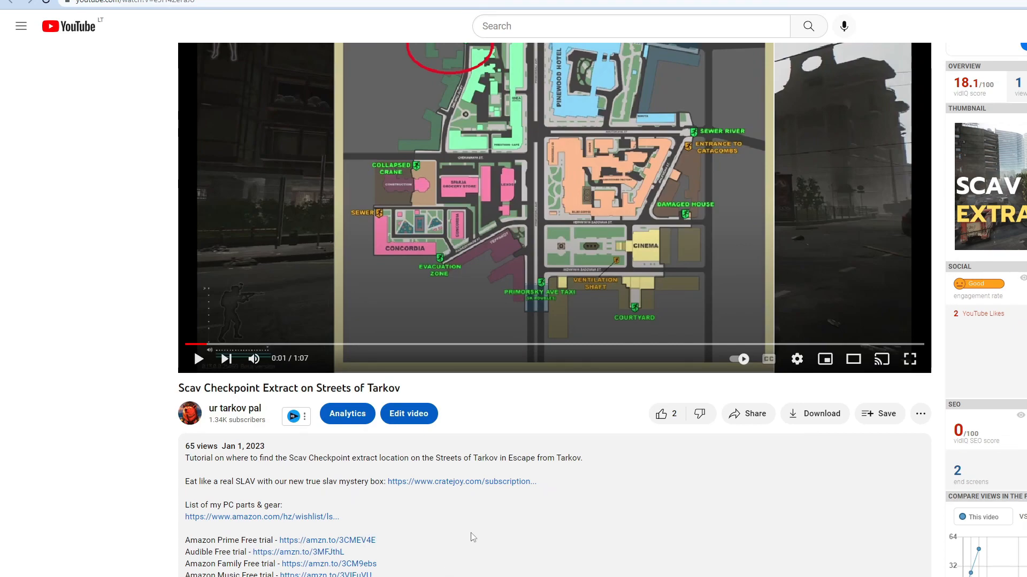
pyautogui.moveTo(648, 499)
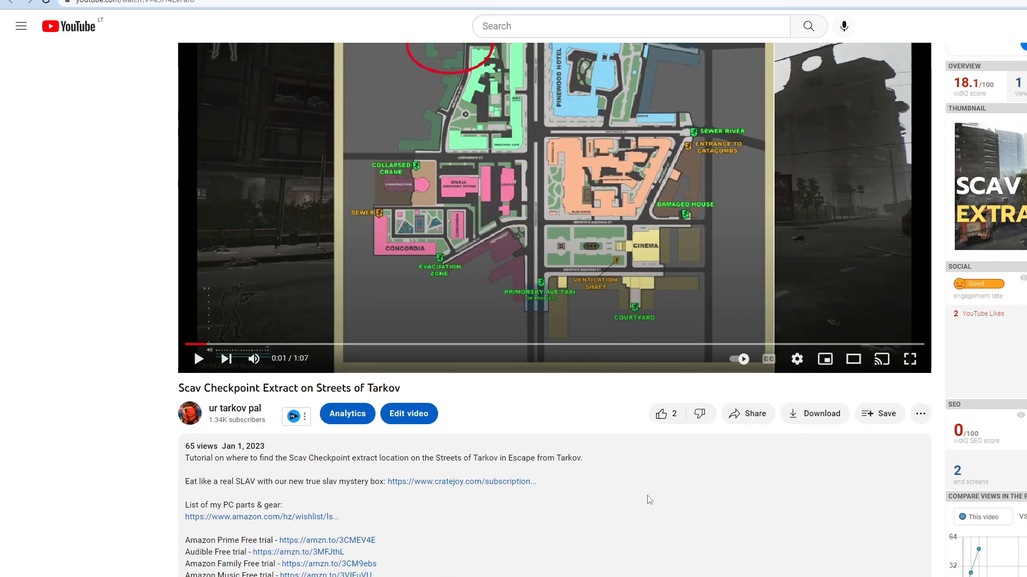
pyautogui.moveTo(628, 502)
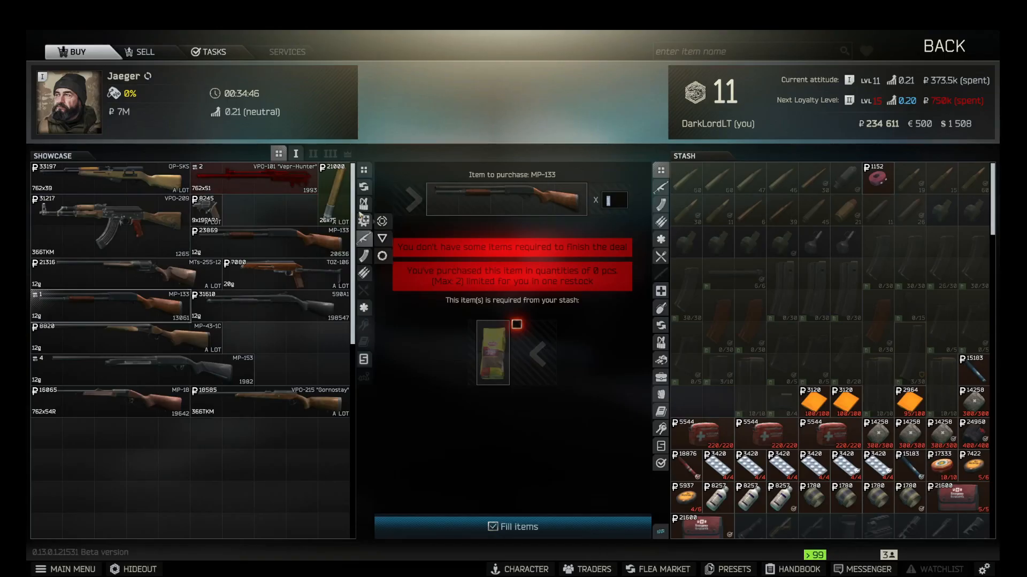
pyautogui.click(513, 527)
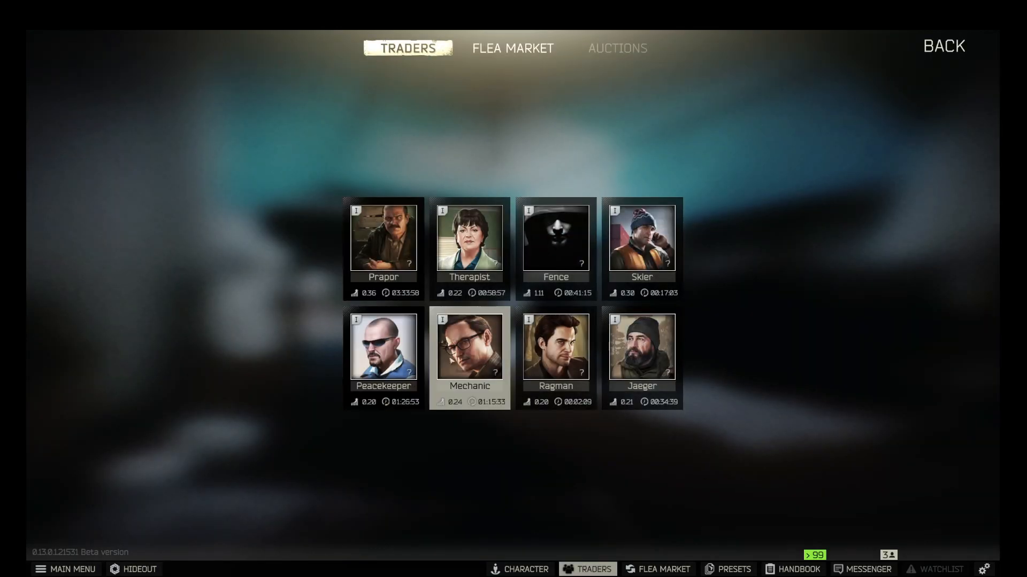
pyautogui.click(468, 344)
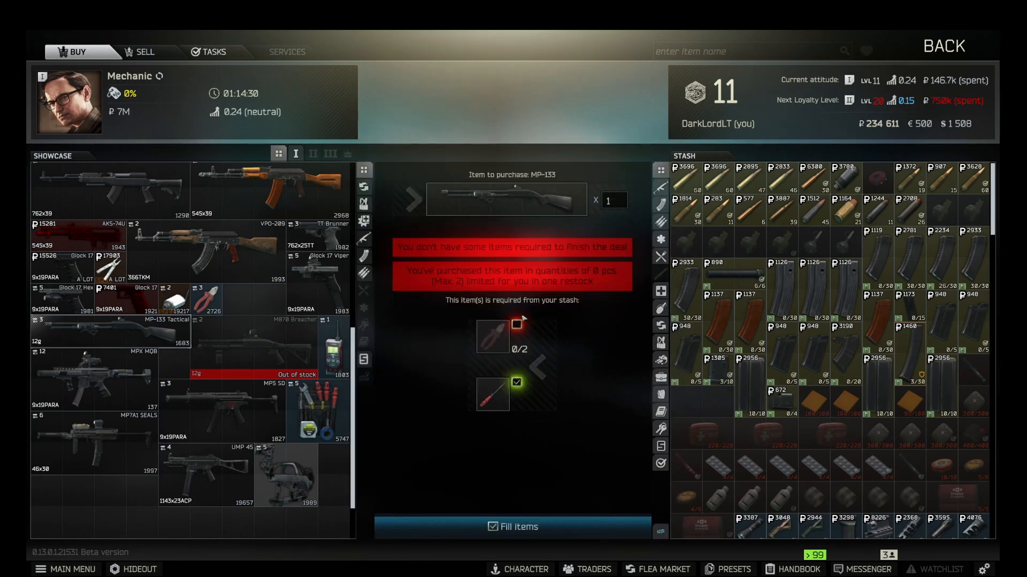
pyautogui.moveTo(219, 339)
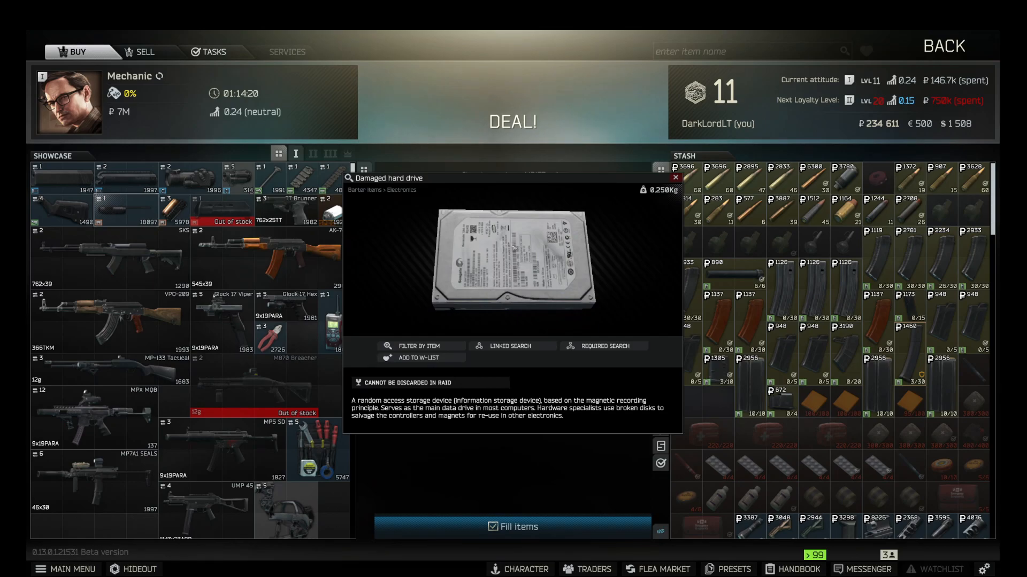
pyautogui.click(519, 569)
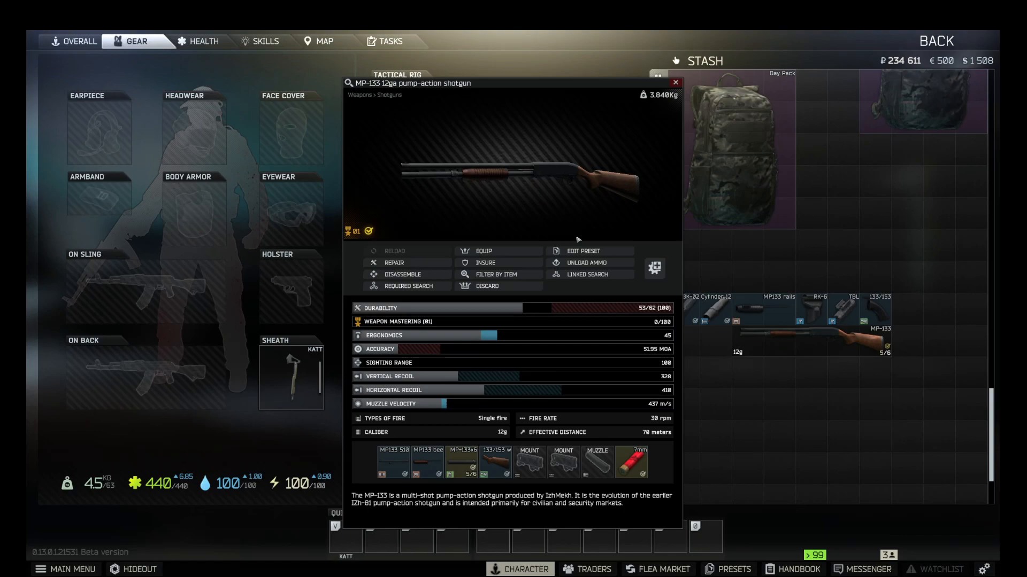
# Inspect the MP-133 shotgun to view its ergonomics and recoil.
pyautogui.click(675, 82)
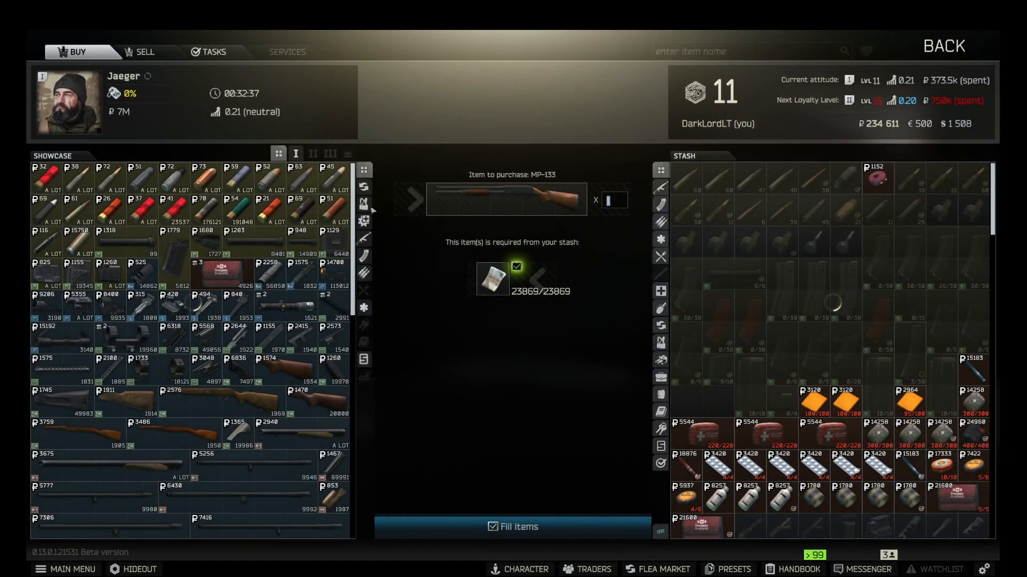
# Deal for the Cylinder 12ga at Jaeger, then buy the TBL from Skier.
pyautogui.click(513, 526)
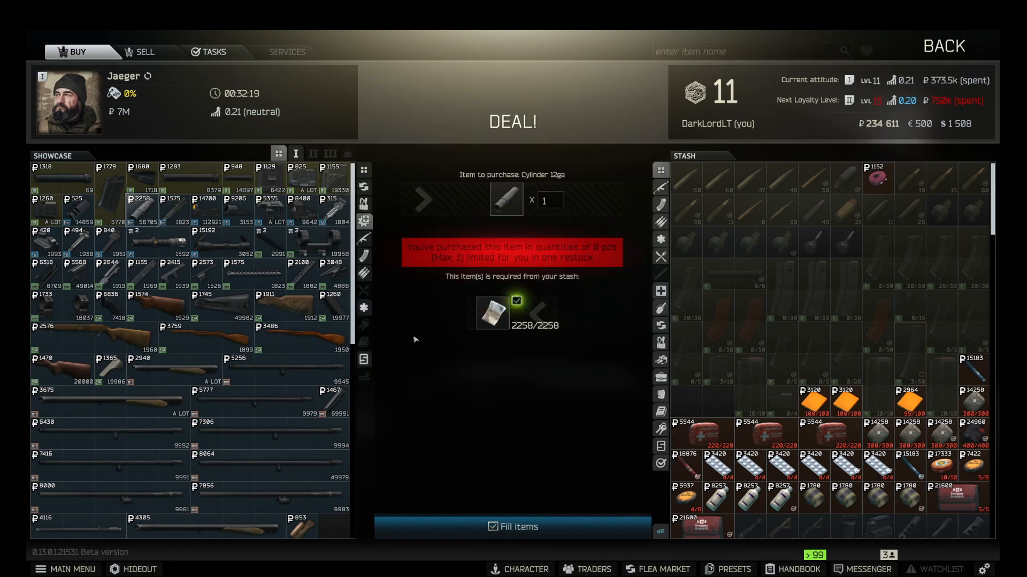
pyautogui.moveTo(236, 248)
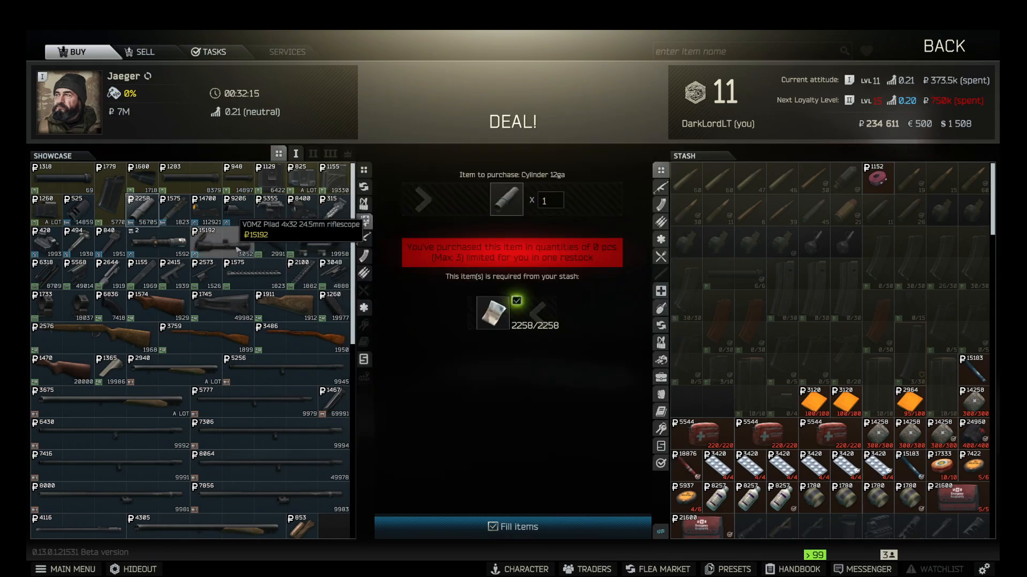
pyautogui.click(587, 568)
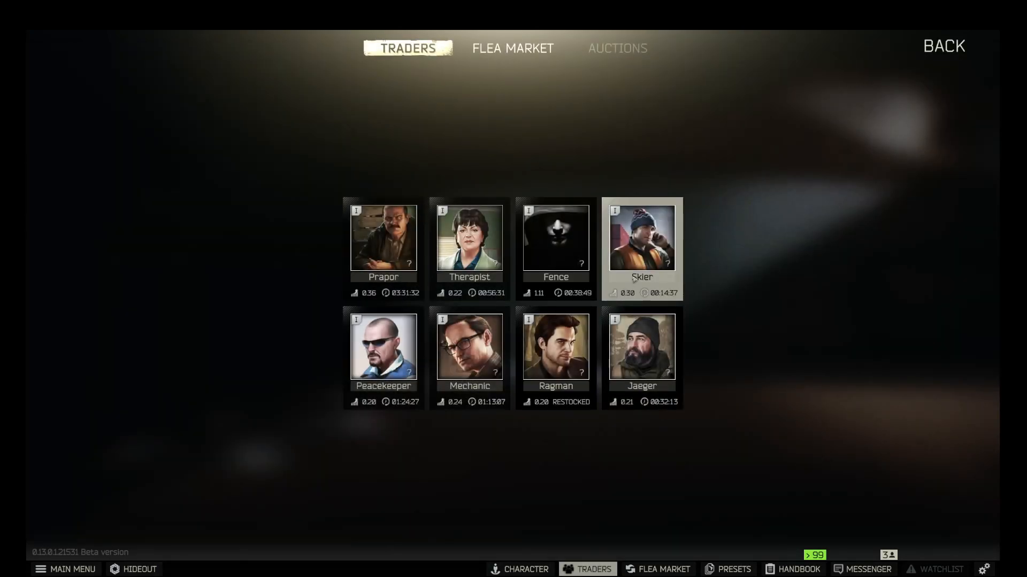
pyautogui.click(642, 236)
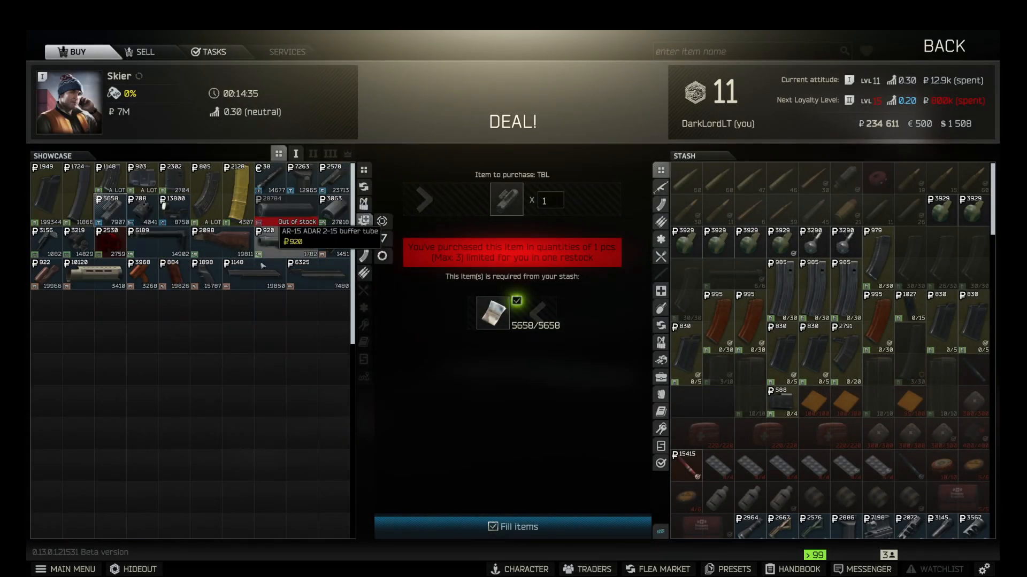
pyautogui.moveTo(300, 177)
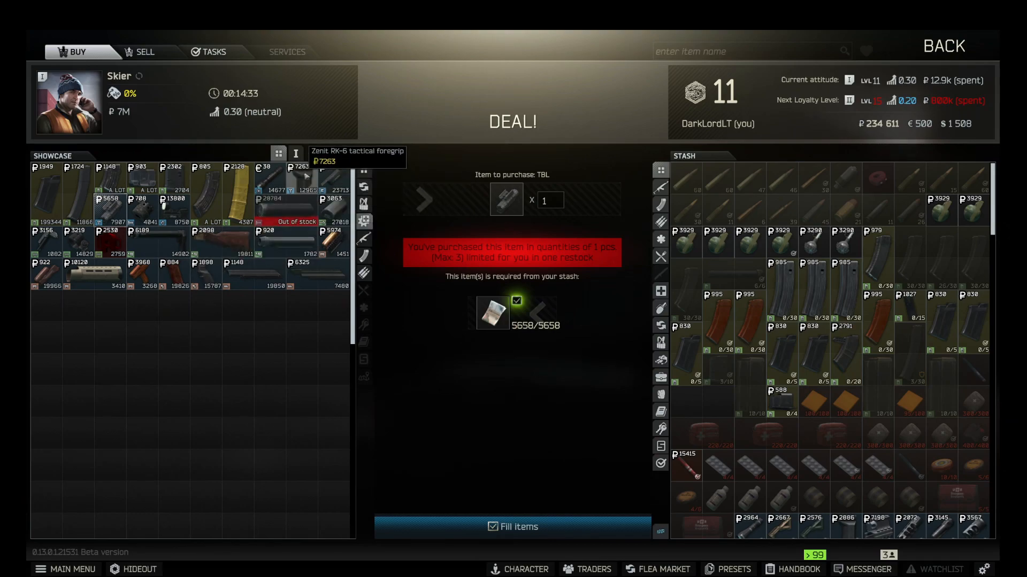
pyautogui.click(296, 177)
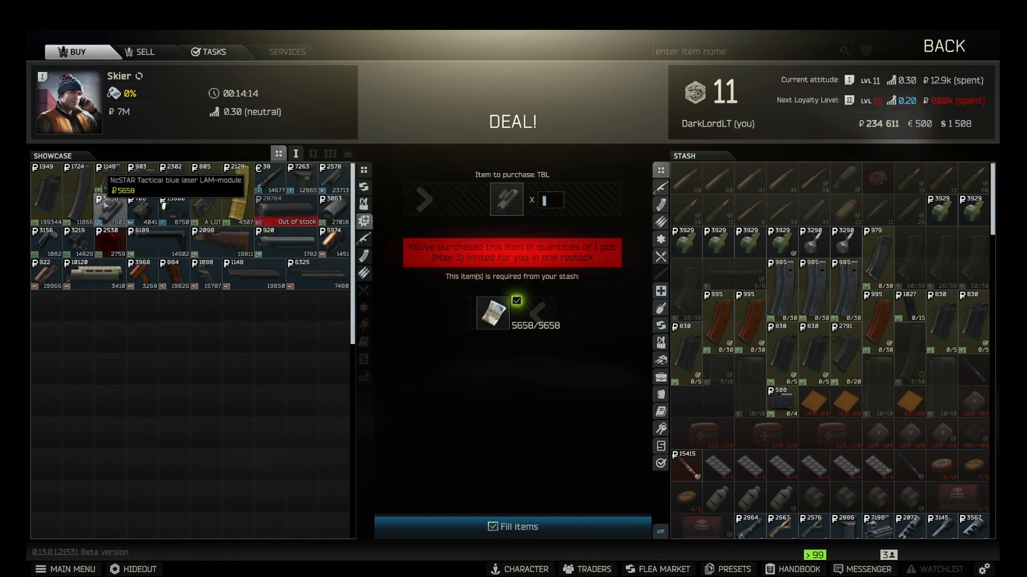
pyautogui.moveTo(239, 282)
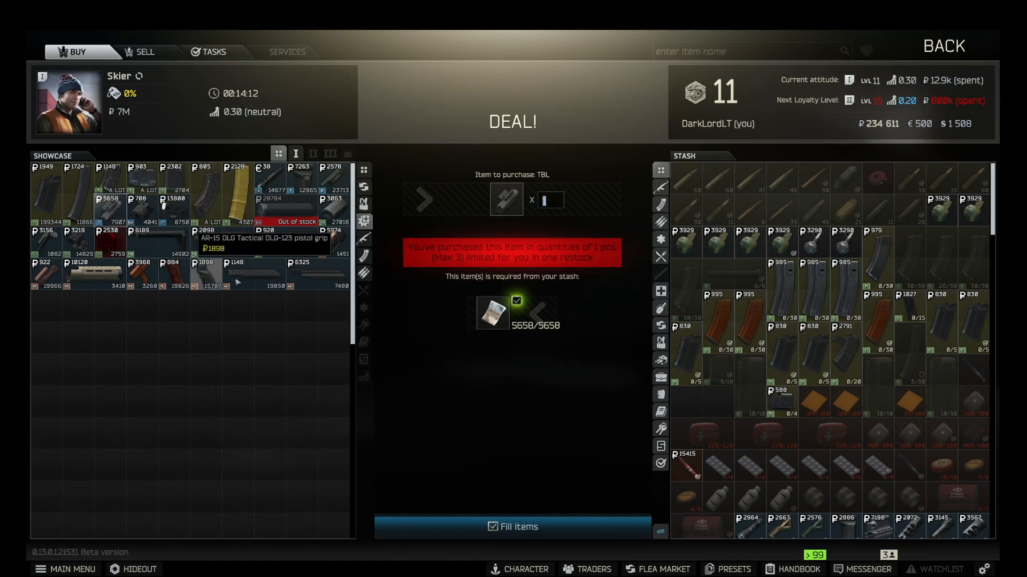
pyautogui.click(518, 569)
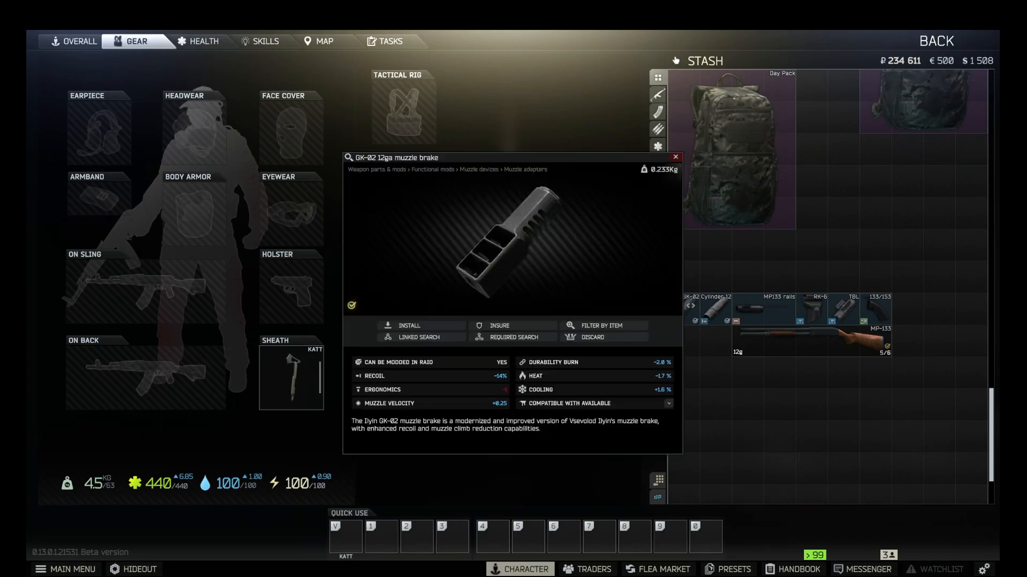
pyautogui.moveTo(541, 267)
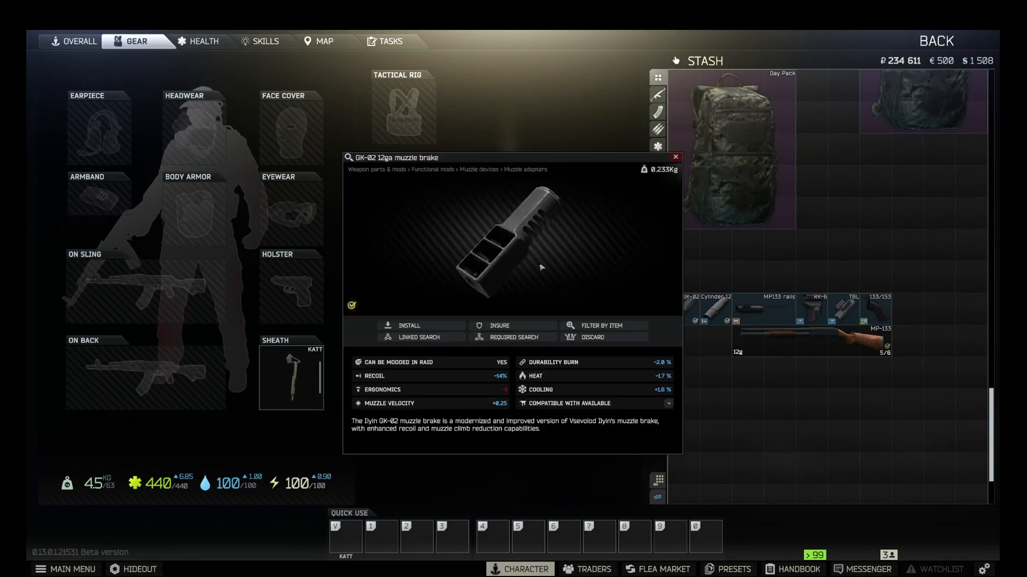
pyautogui.moveTo(553, 278)
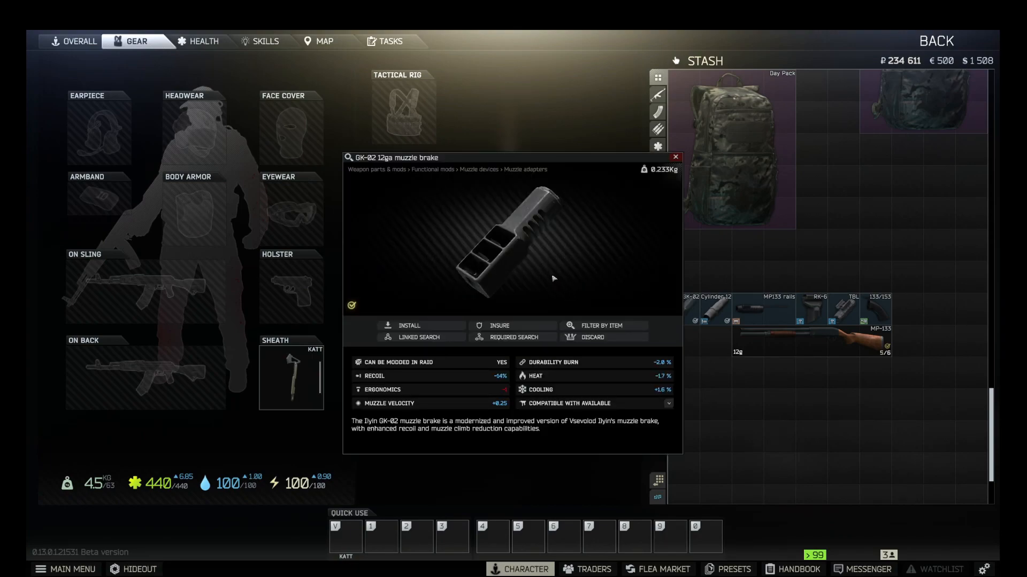
pyautogui.moveTo(540, 274)
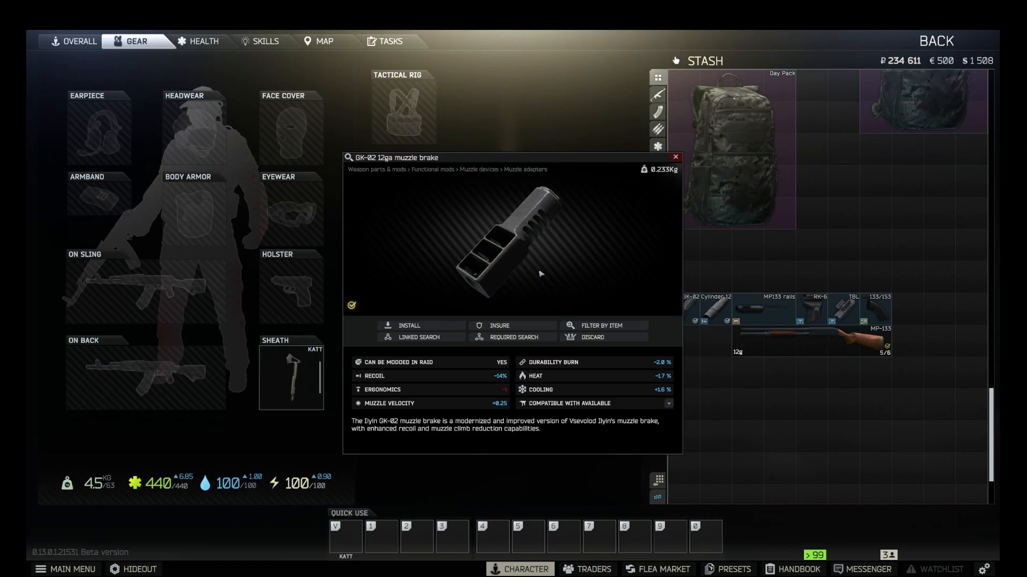
pyautogui.moveTo(512, 225)
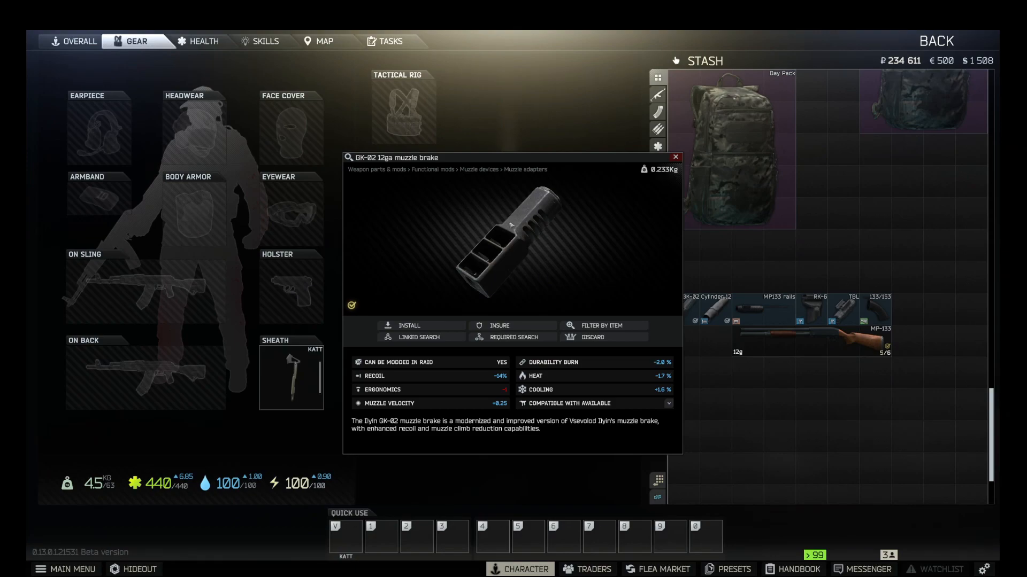
# Close the GK-02 12ga muzzle brake inspection window.
pyautogui.click(675, 157)
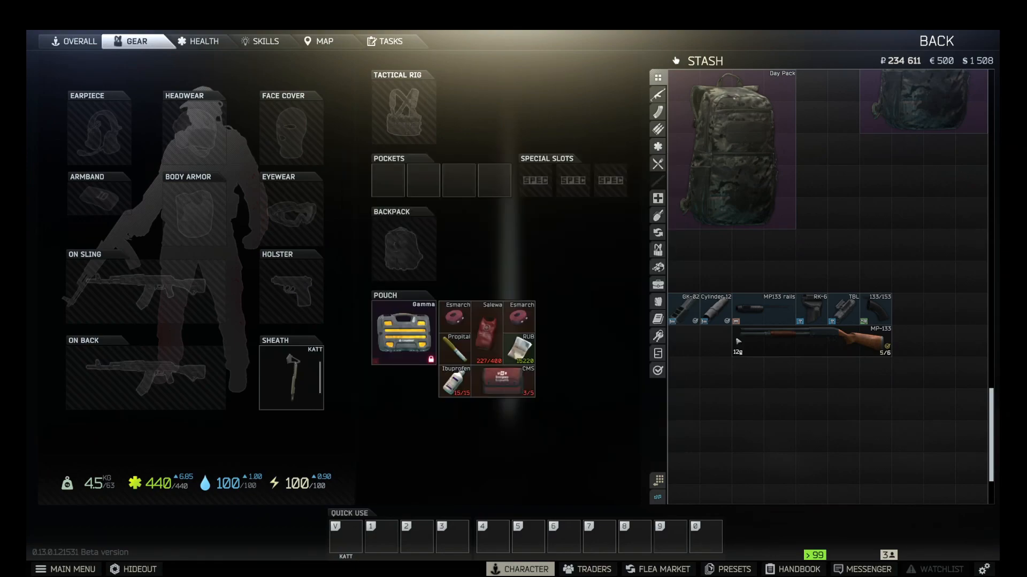
# Mod the MP-133 with TBL, RK-6, Cylinder 12ga, GK-02 and a plastic pistol grip stock.
pyautogui.rightClick(812, 337)
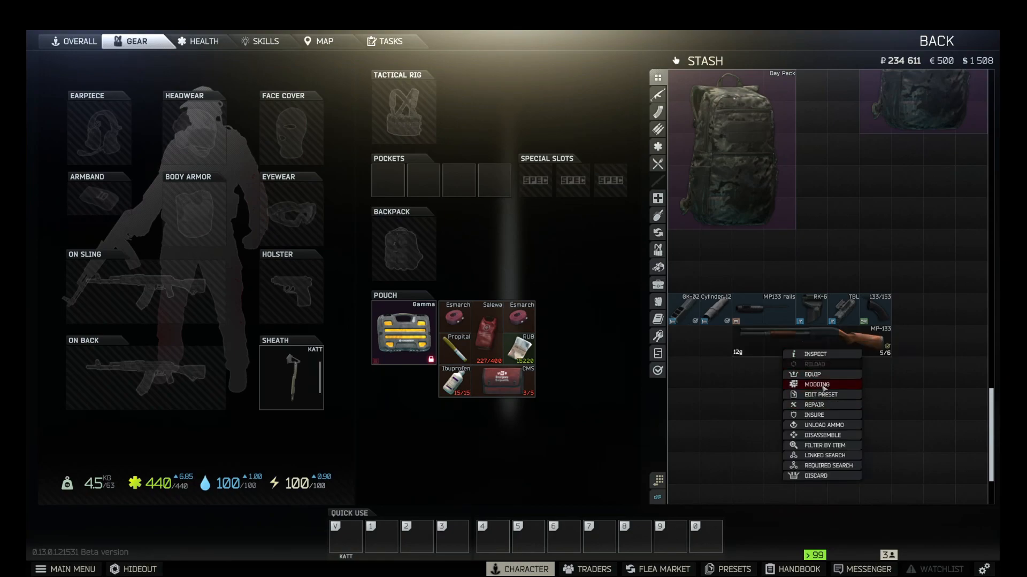
pyautogui.click(817, 385)
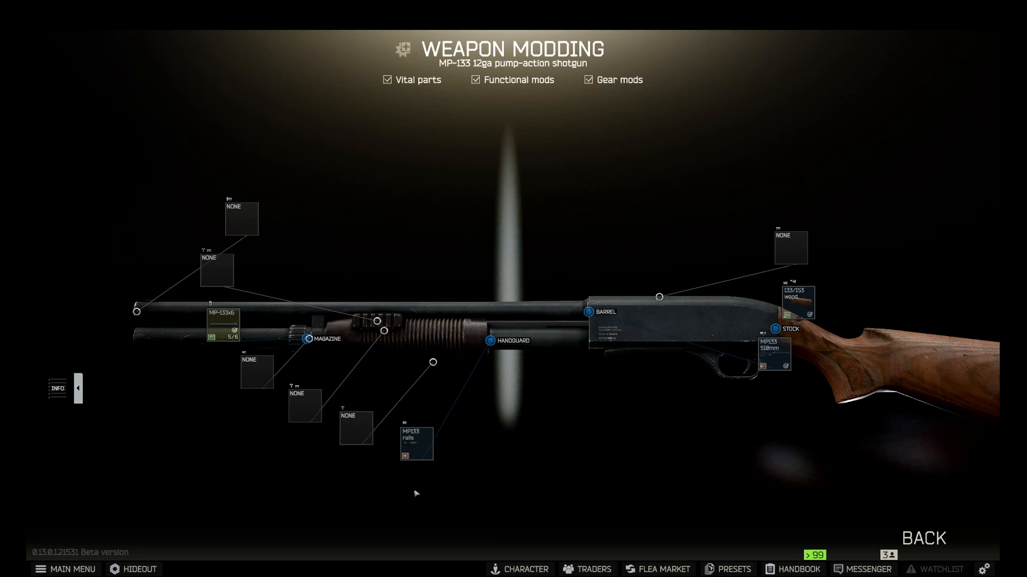
pyautogui.click(298, 393)
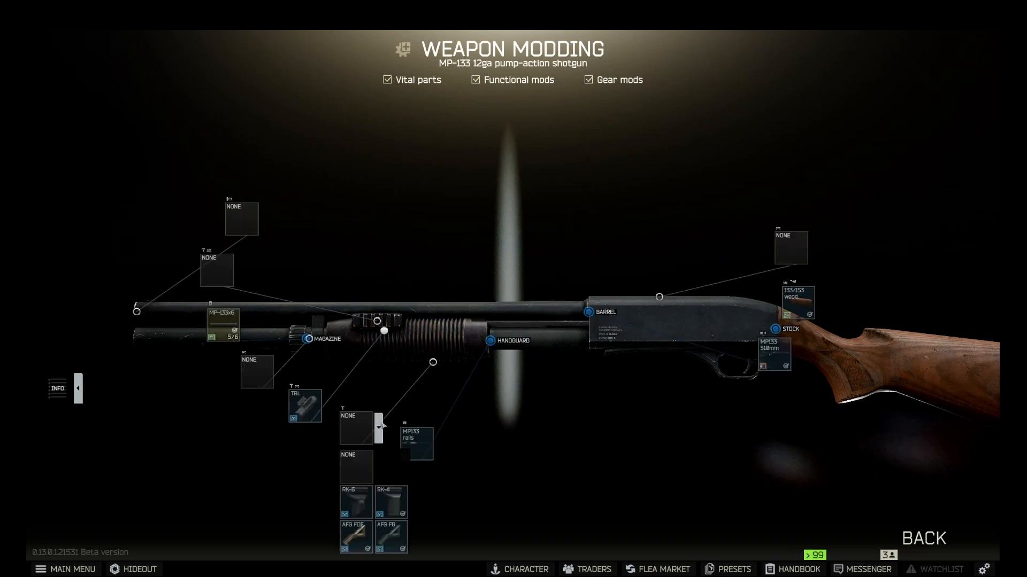
pyautogui.moveTo(359, 503)
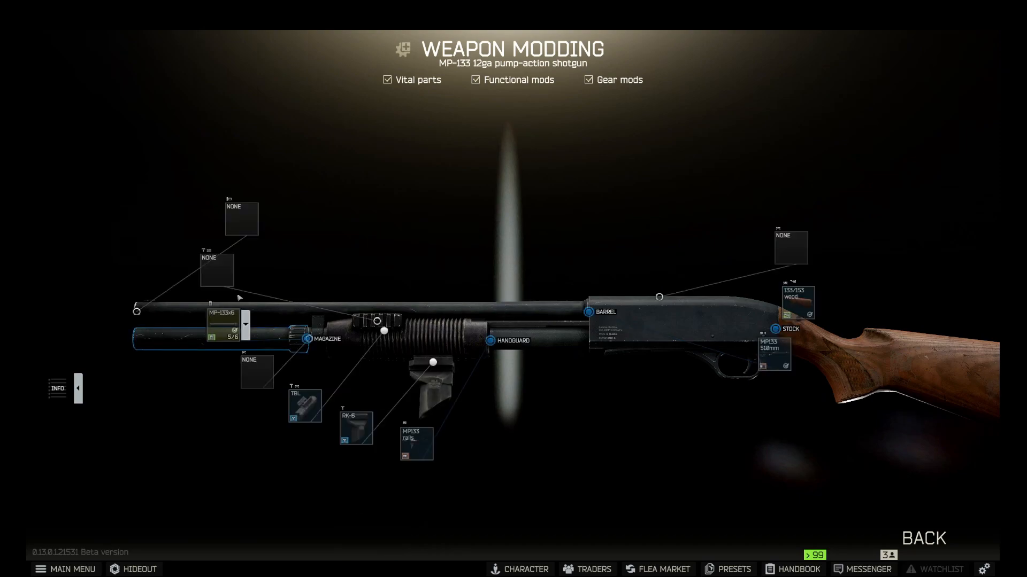
pyautogui.click(244, 219)
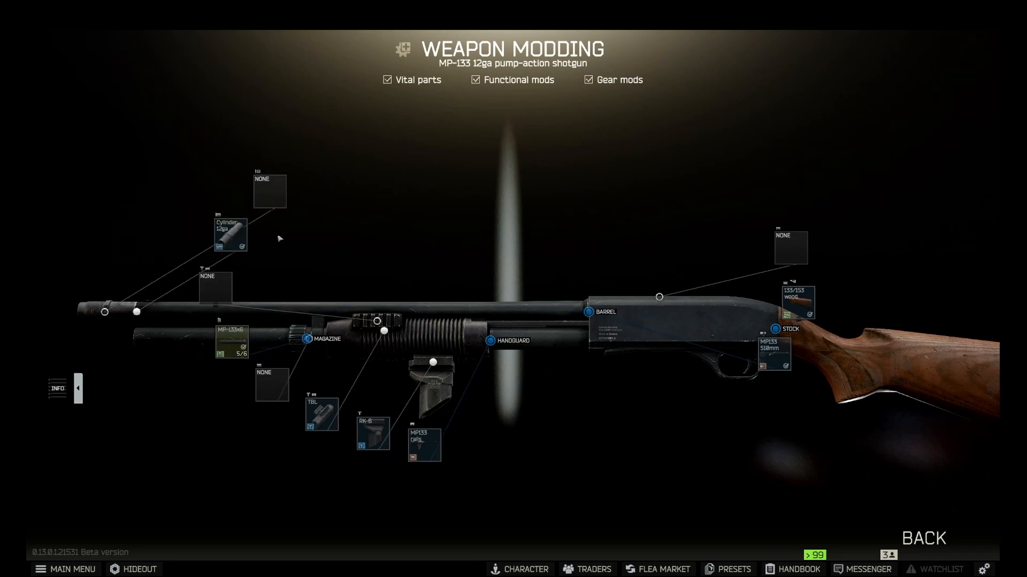
pyautogui.moveTo(522, 296)
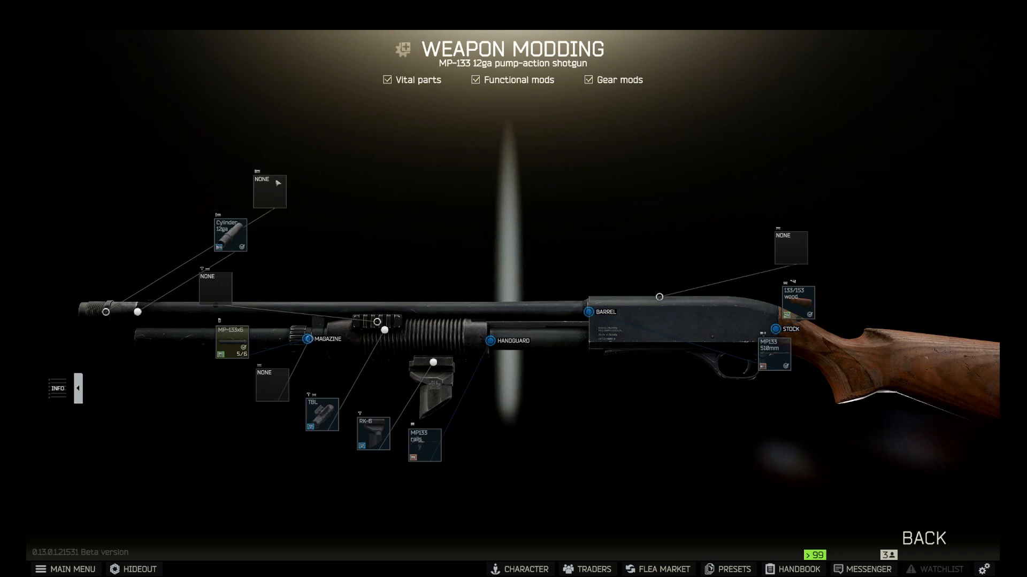
pyautogui.click(269, 192)
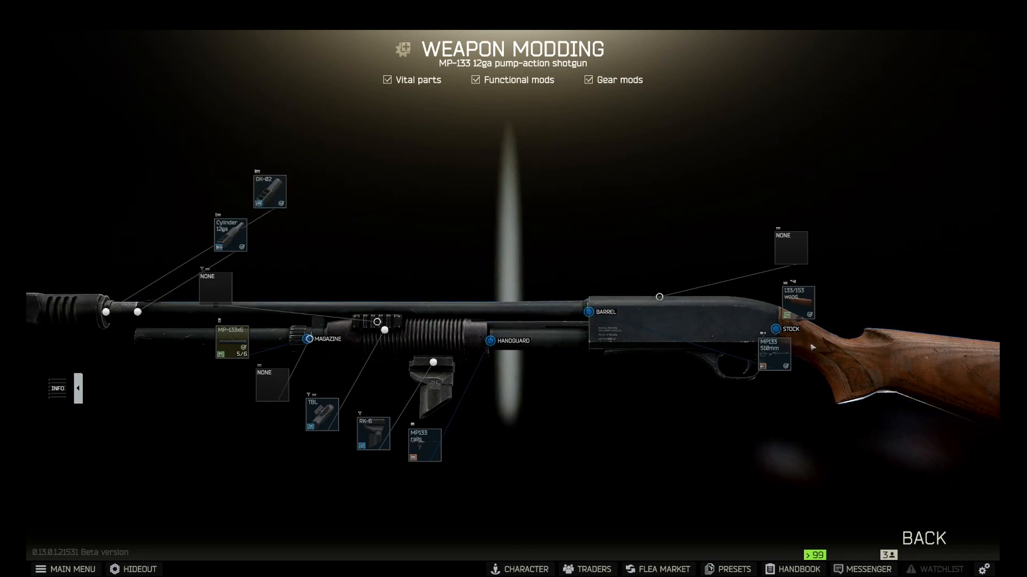
pyautogui.click(797, 301)
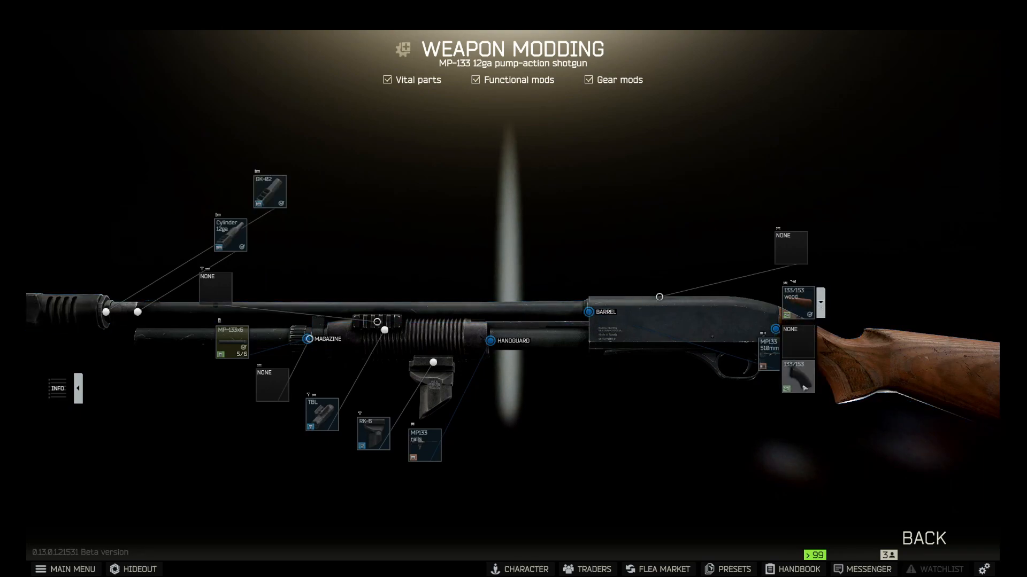
pyautogui.moveTo(797, 381)
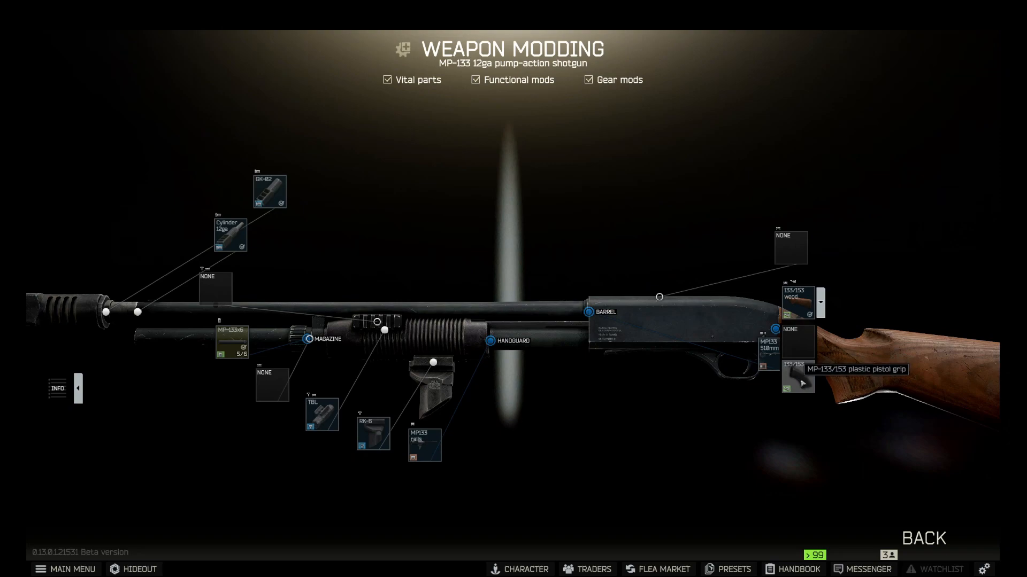
pyautogui.click(519, 569)
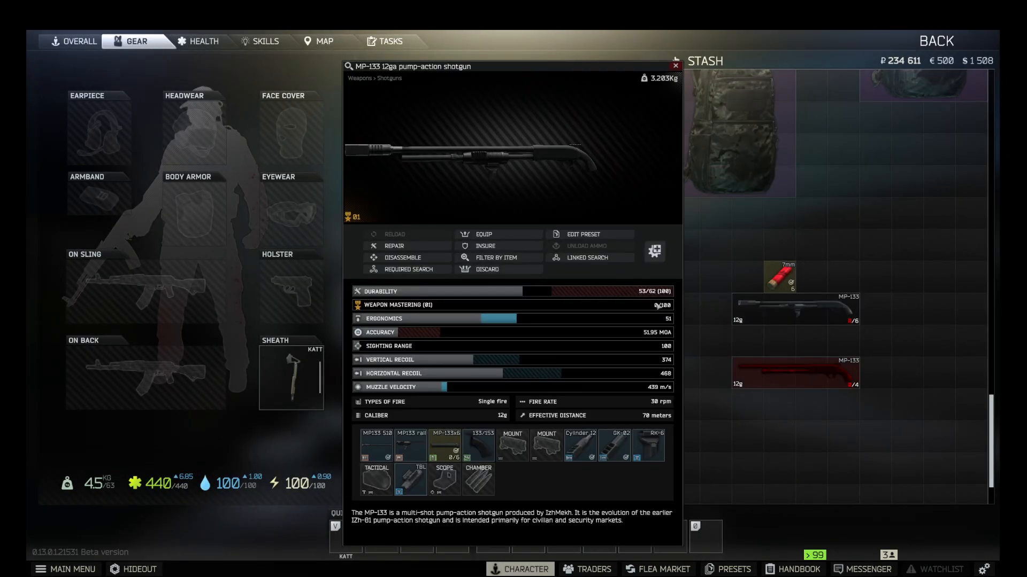
pyautogui.moveTo(635, 299)
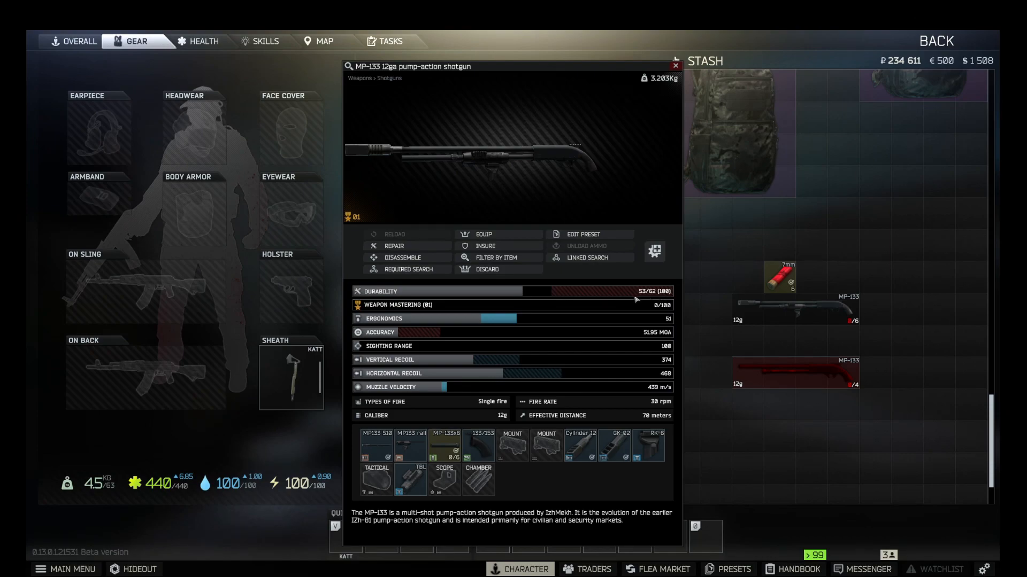
# Inspect the modified MP-133, showing ergonomics 53 and 21.31 MOA accuracy.
pyautogui.click(393, 245)
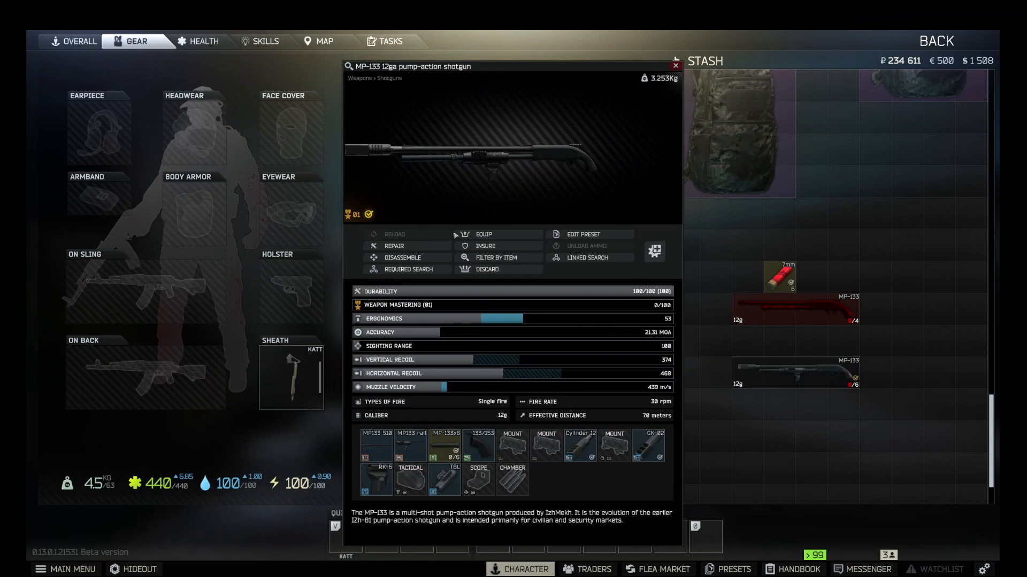
pyautogui.moveTo(598, 304)
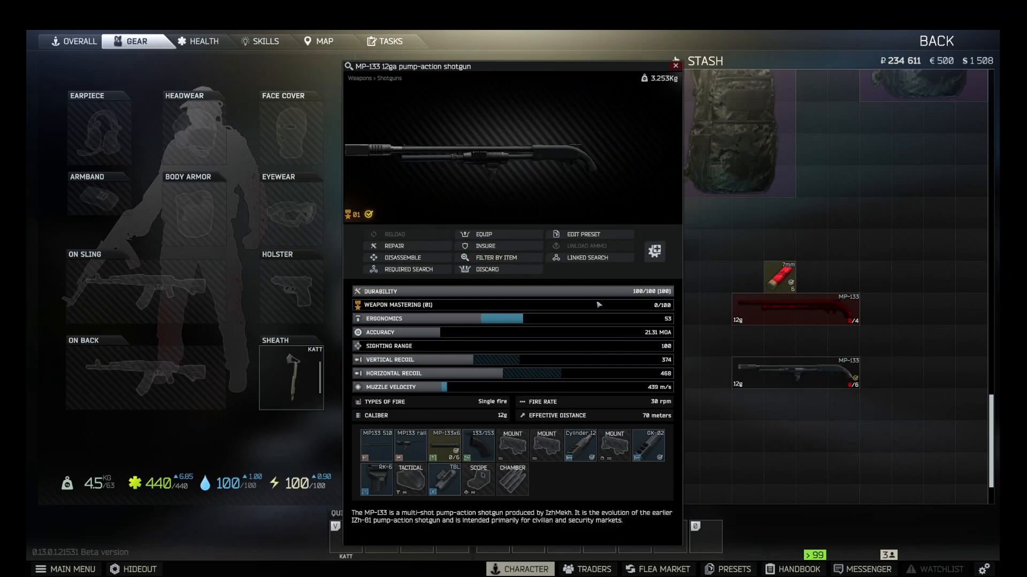
pyautogui.moveTo(792, 372)
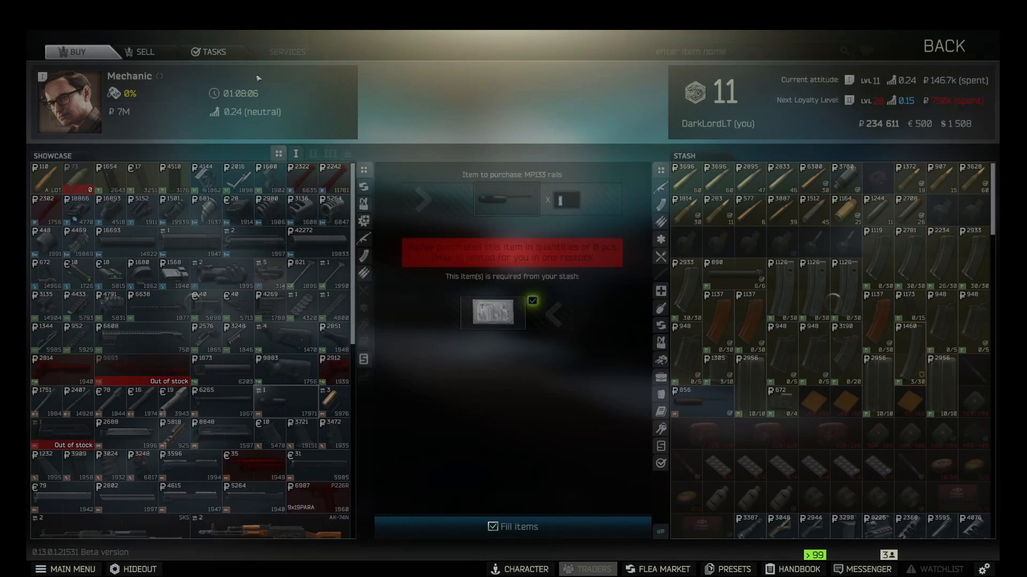
# Turn in the MP-133 under Mechanic's Tasks, completing Gunsmith – Part 1.
pyautogui.click(214, 52)
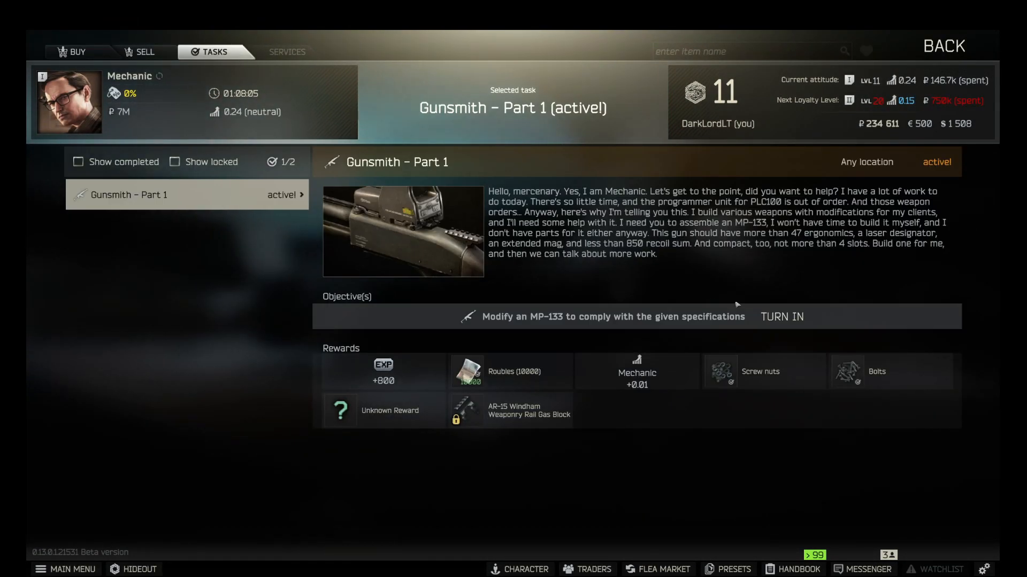
pyautogui.click(781, 317)
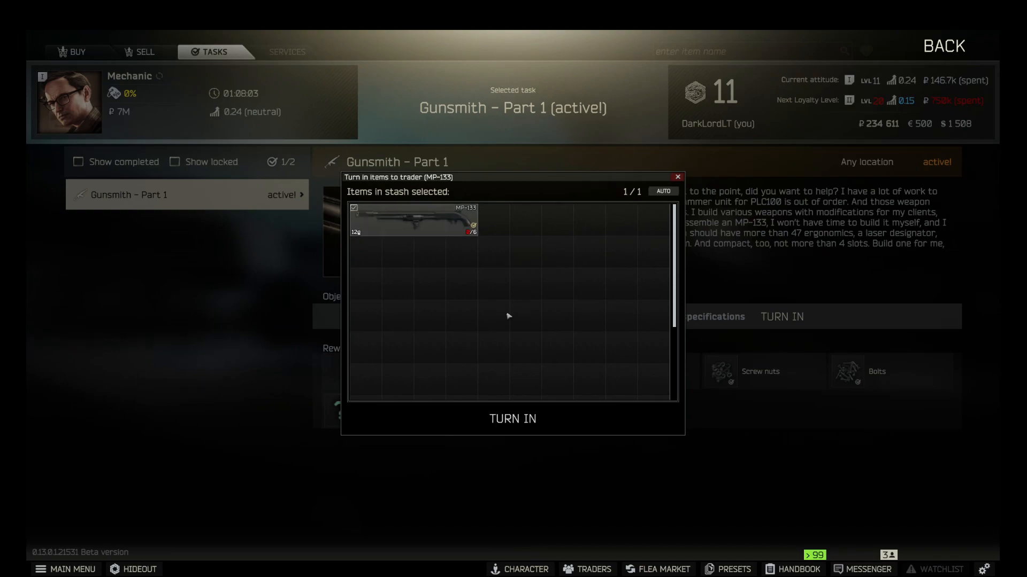
pyautogui.click(513, 418)
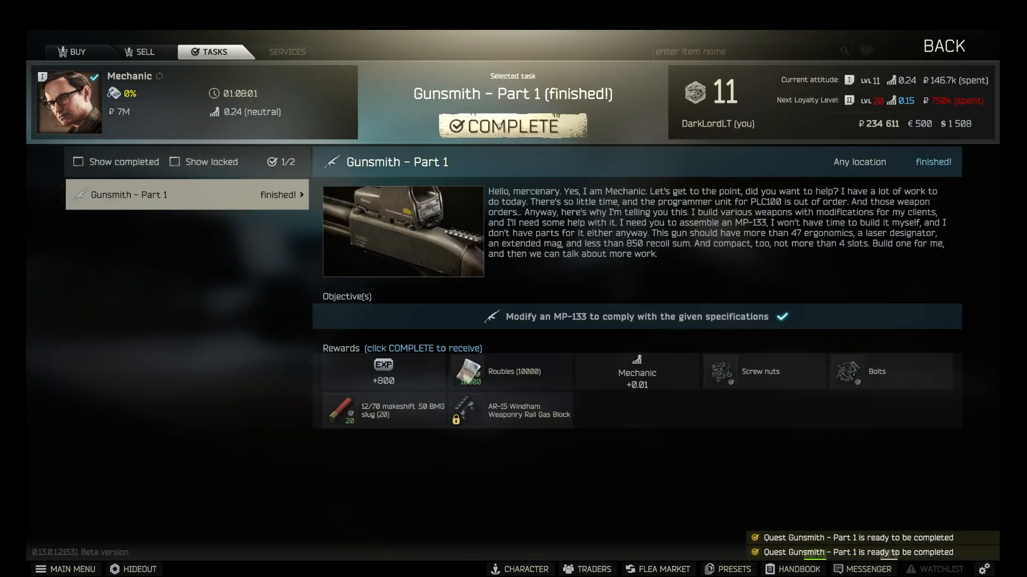
pyautogui.click(513, 125)
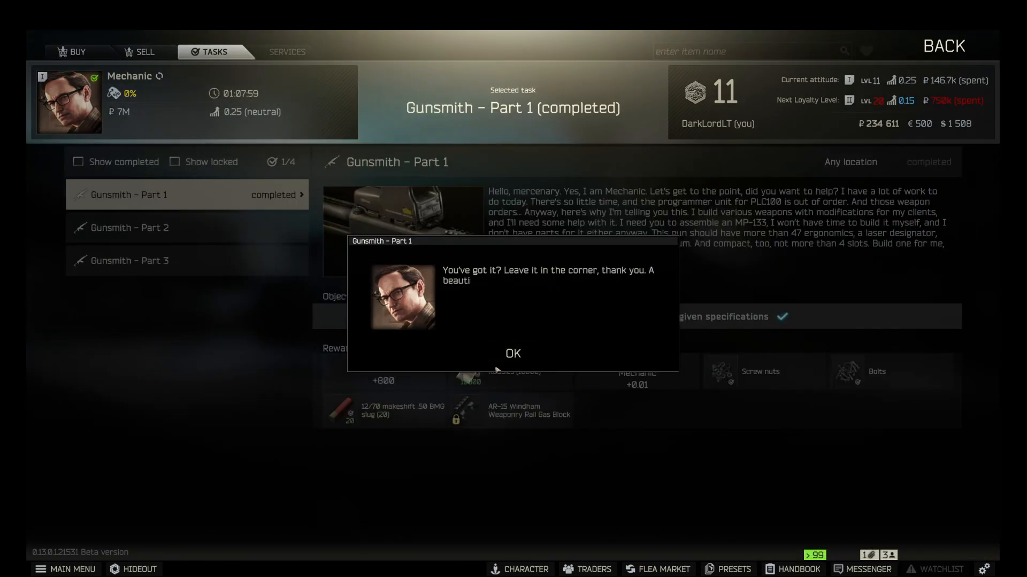
pyautogui.click(513, 352)
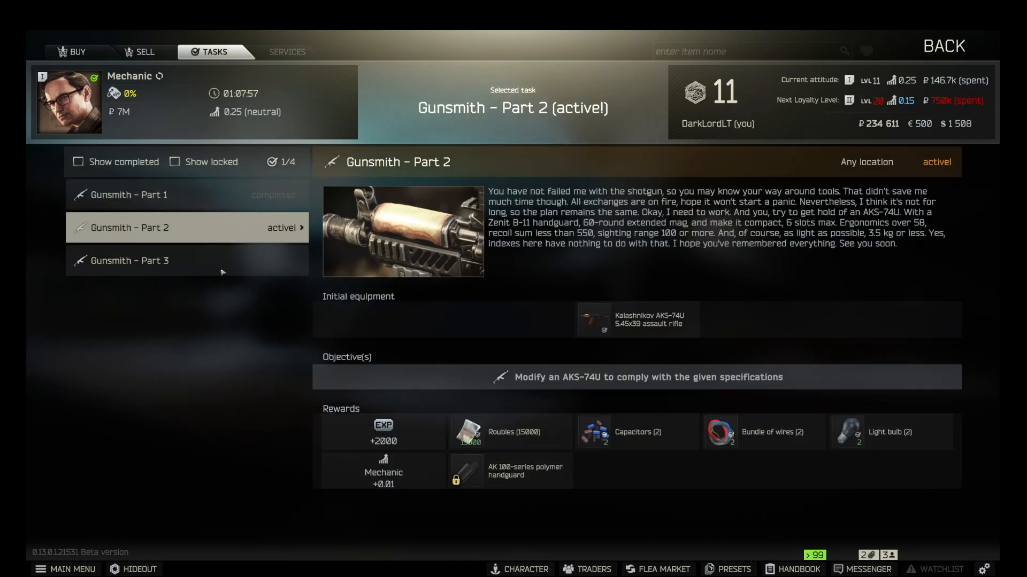